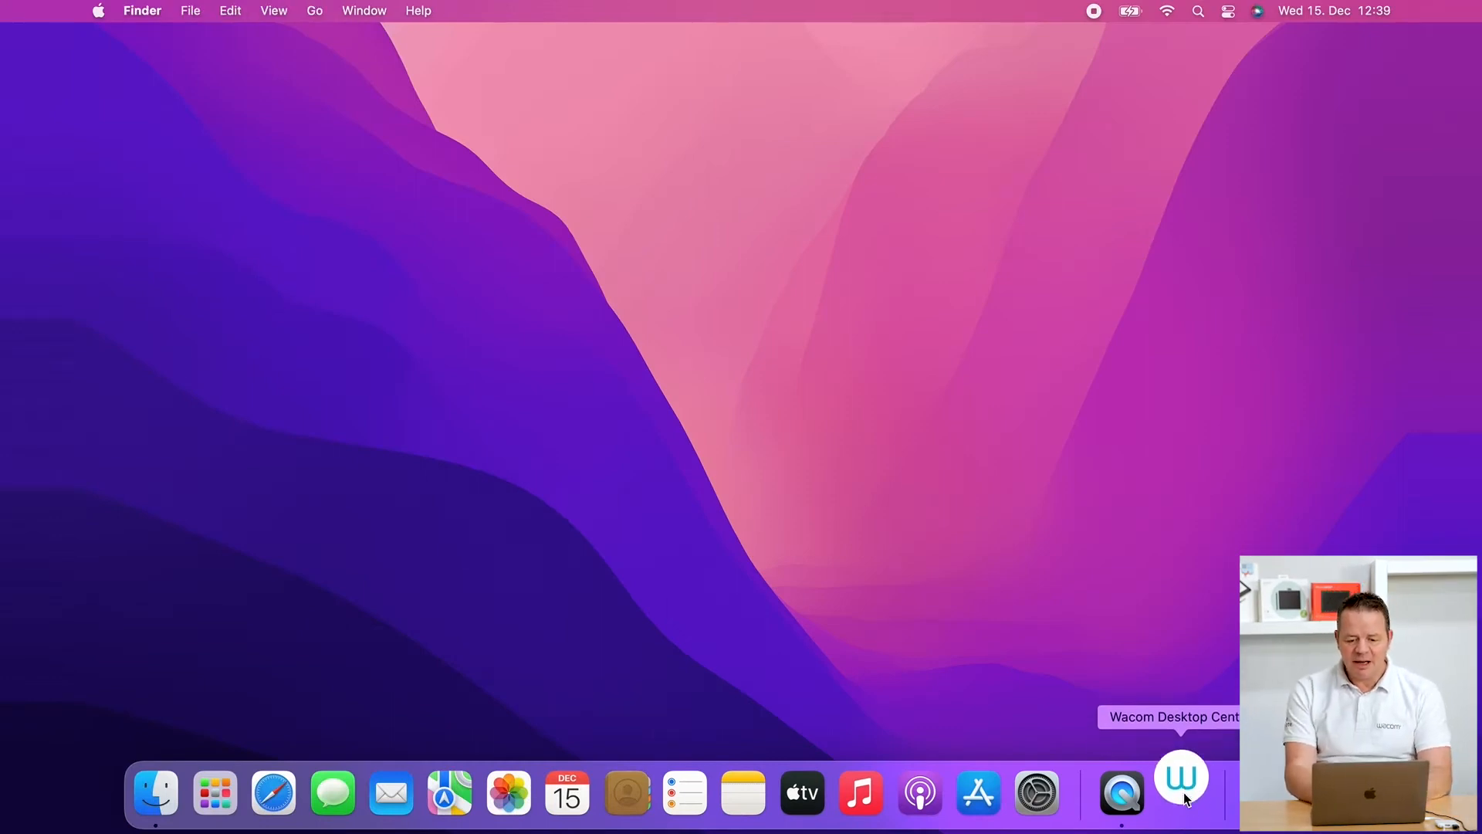
- Launch Wacom Desktop Center from the Dock; its devices page reports no device connected
left_click(1181, 792)
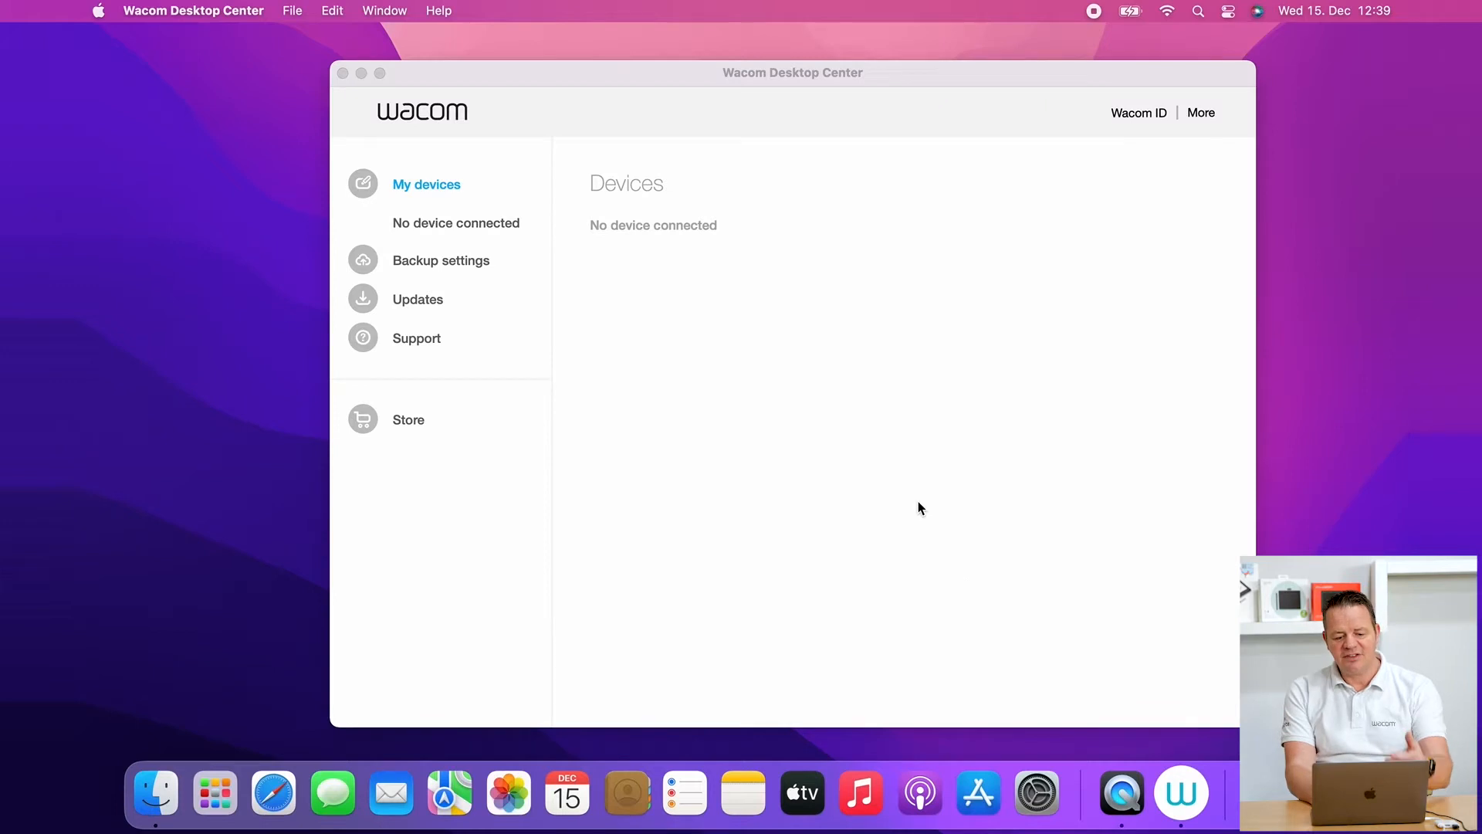
mouse_move(528, 289)
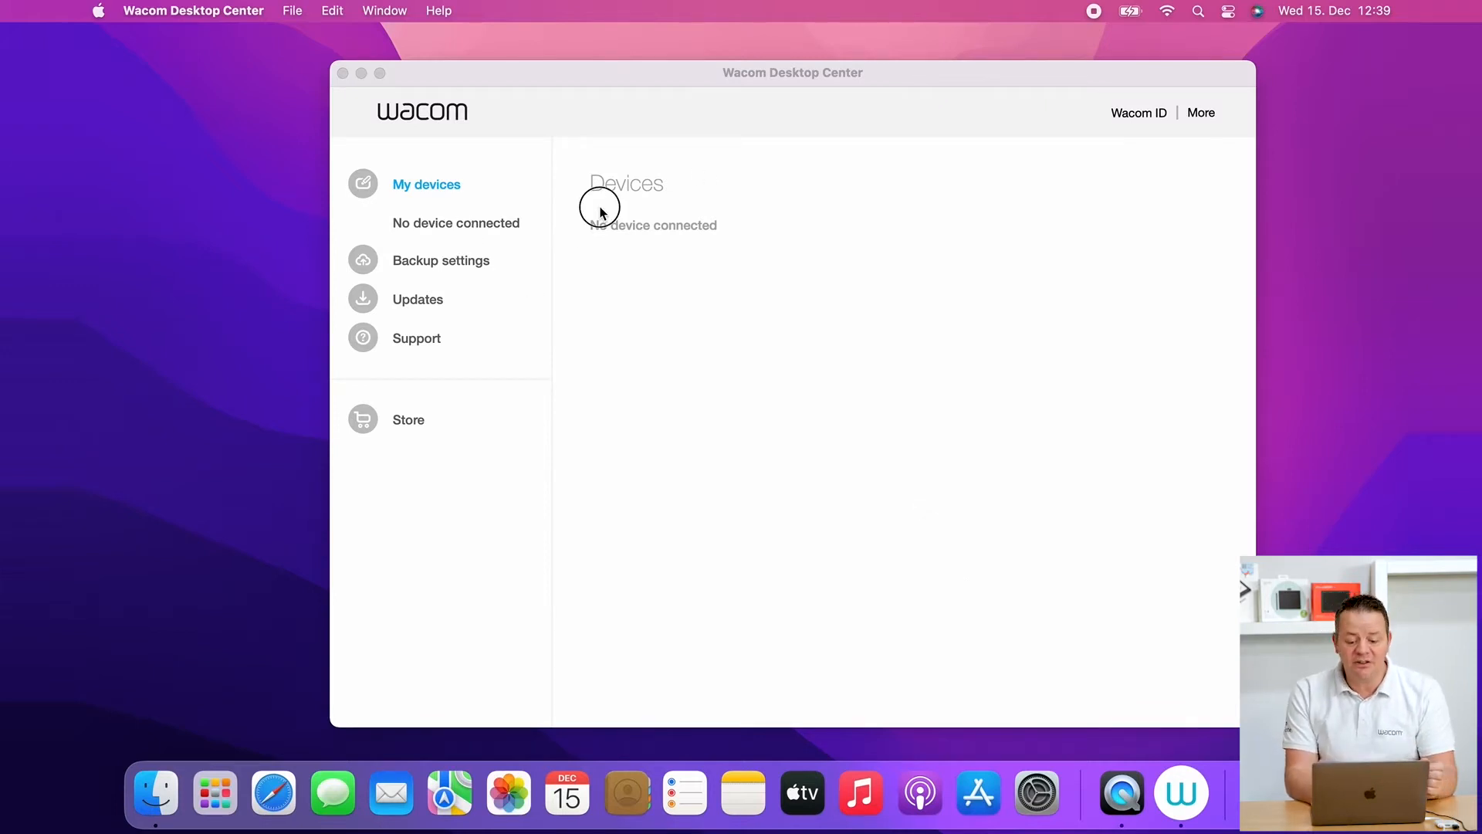
mouse_move(348, 88)
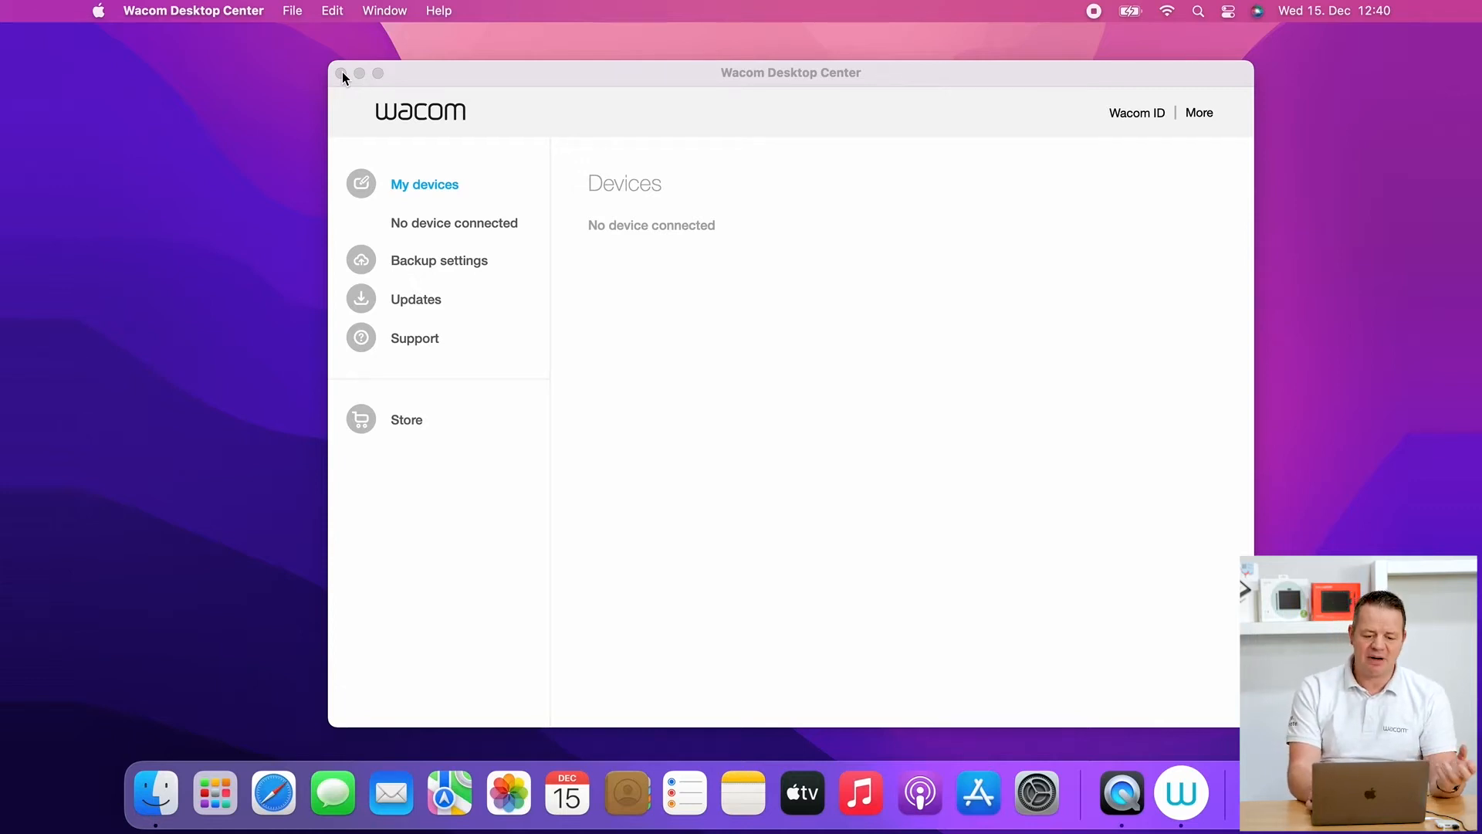
mouse_move(880, 478)
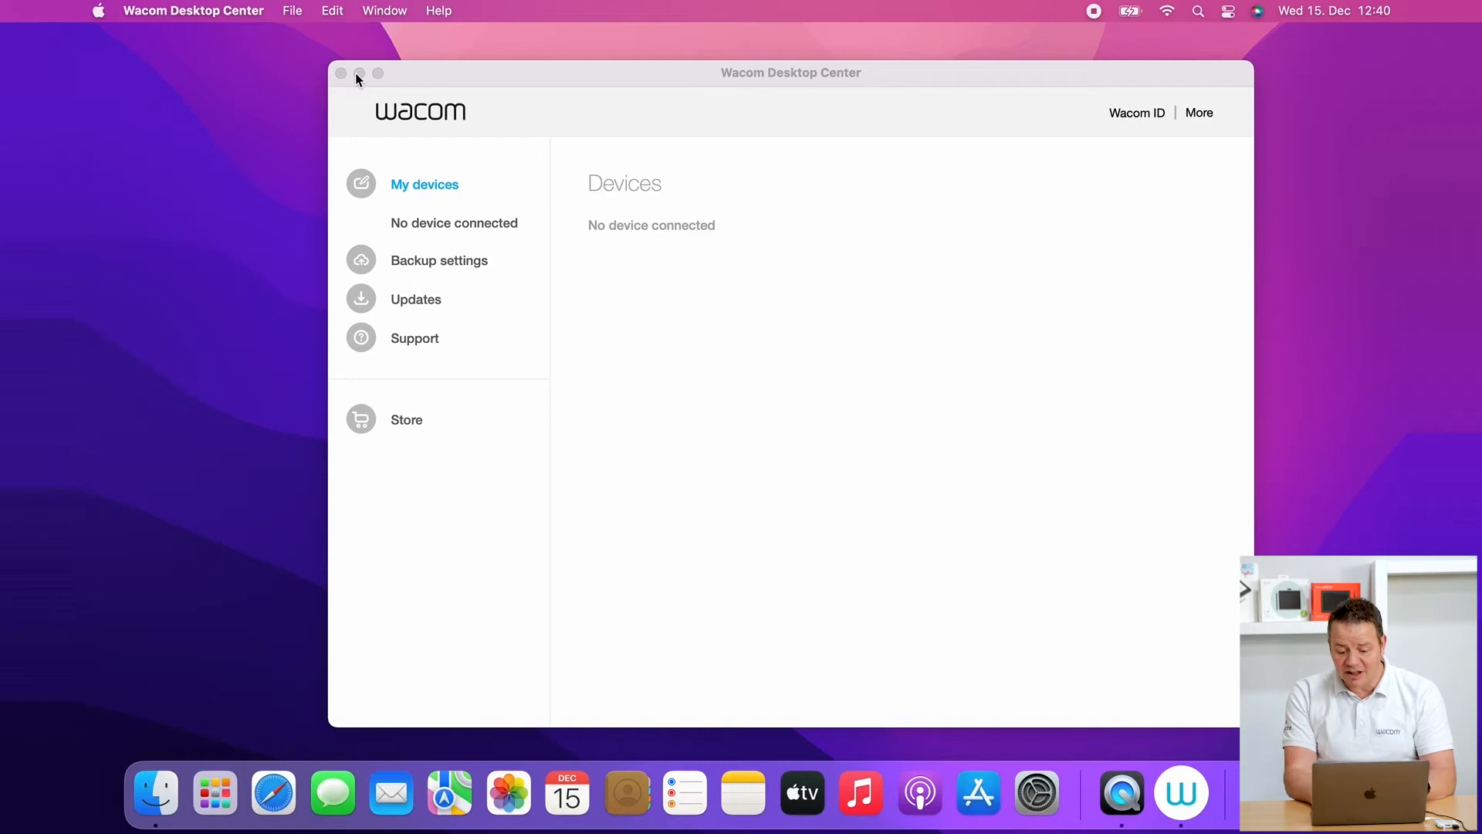
mouse_move(1065, 700)
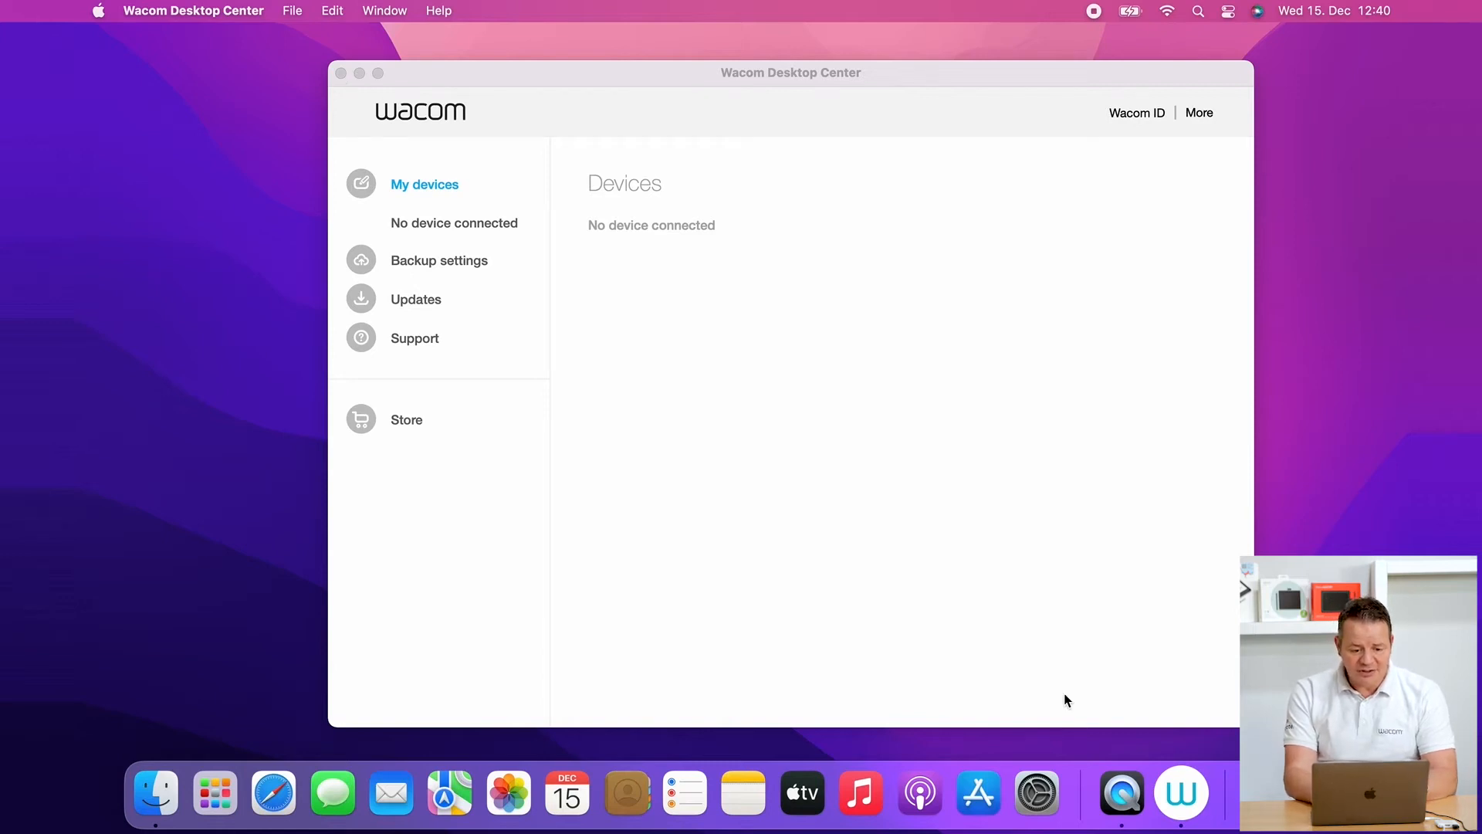
mouse_move(1036, 792)
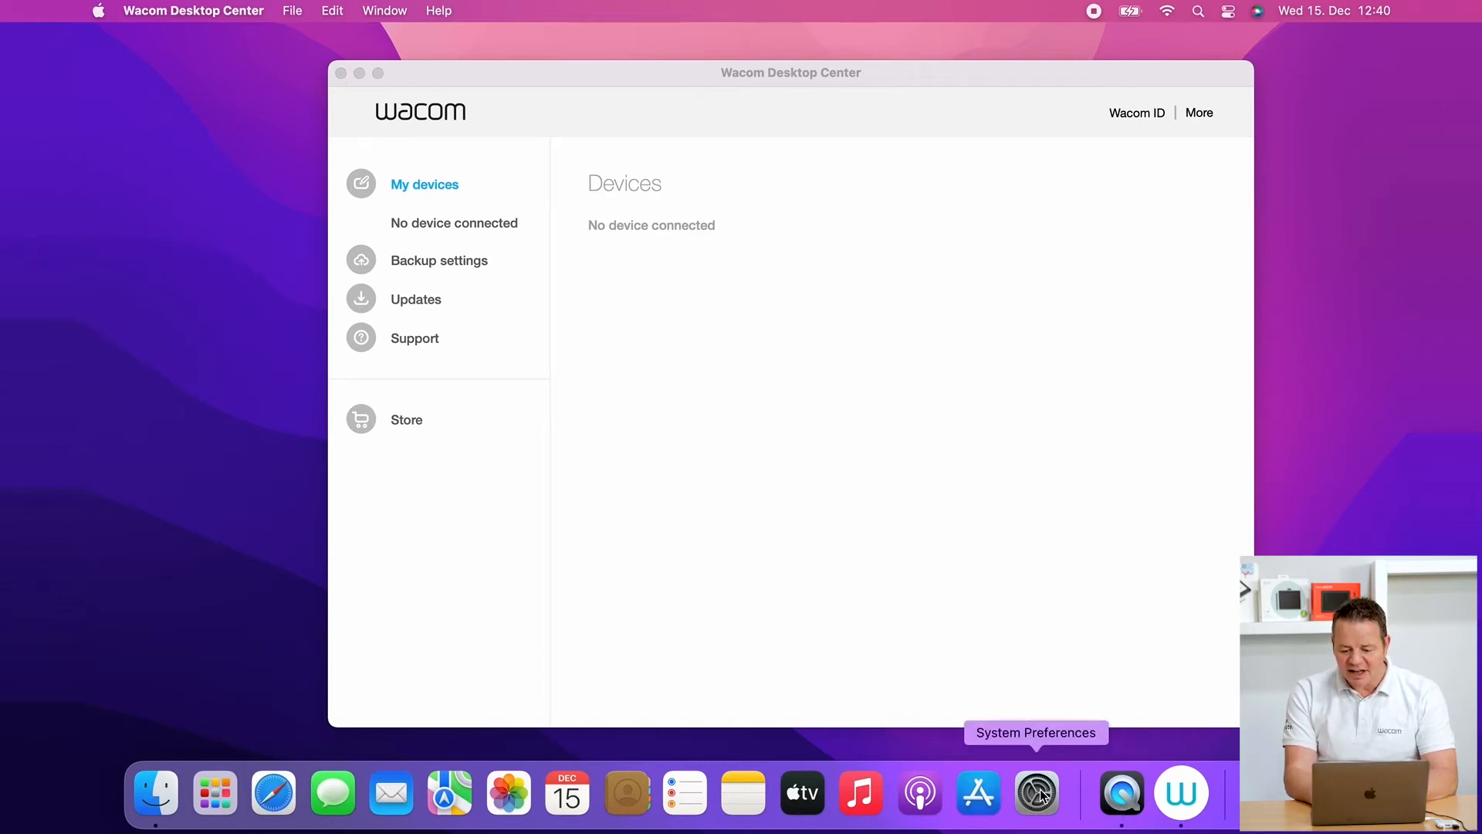
- Show the Security & Privacy Accessibility list with AEServer and com.wacom.IOManager unchecked
left_click(1035, 792)
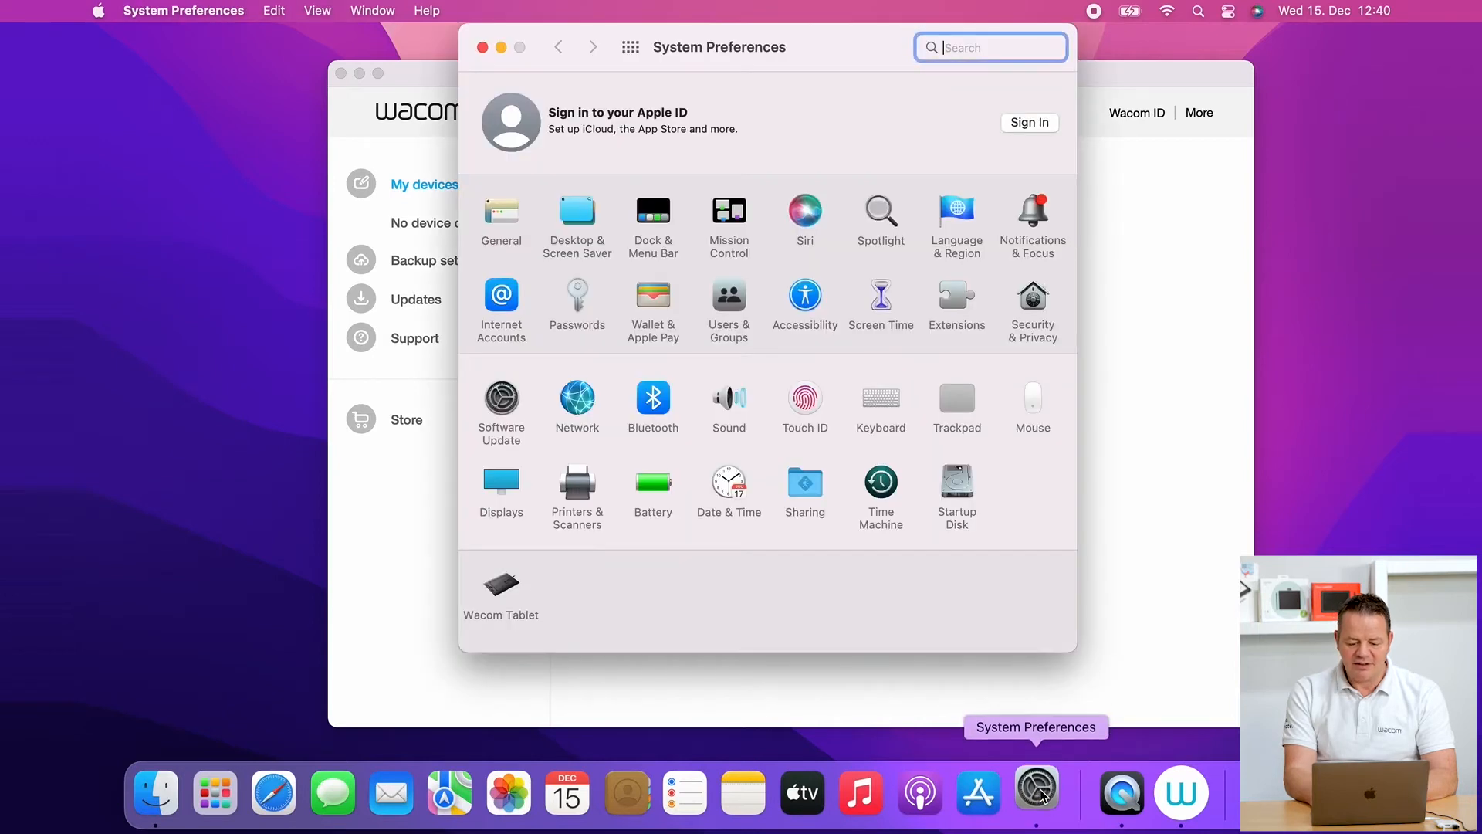
mouse_move(1026, 340)
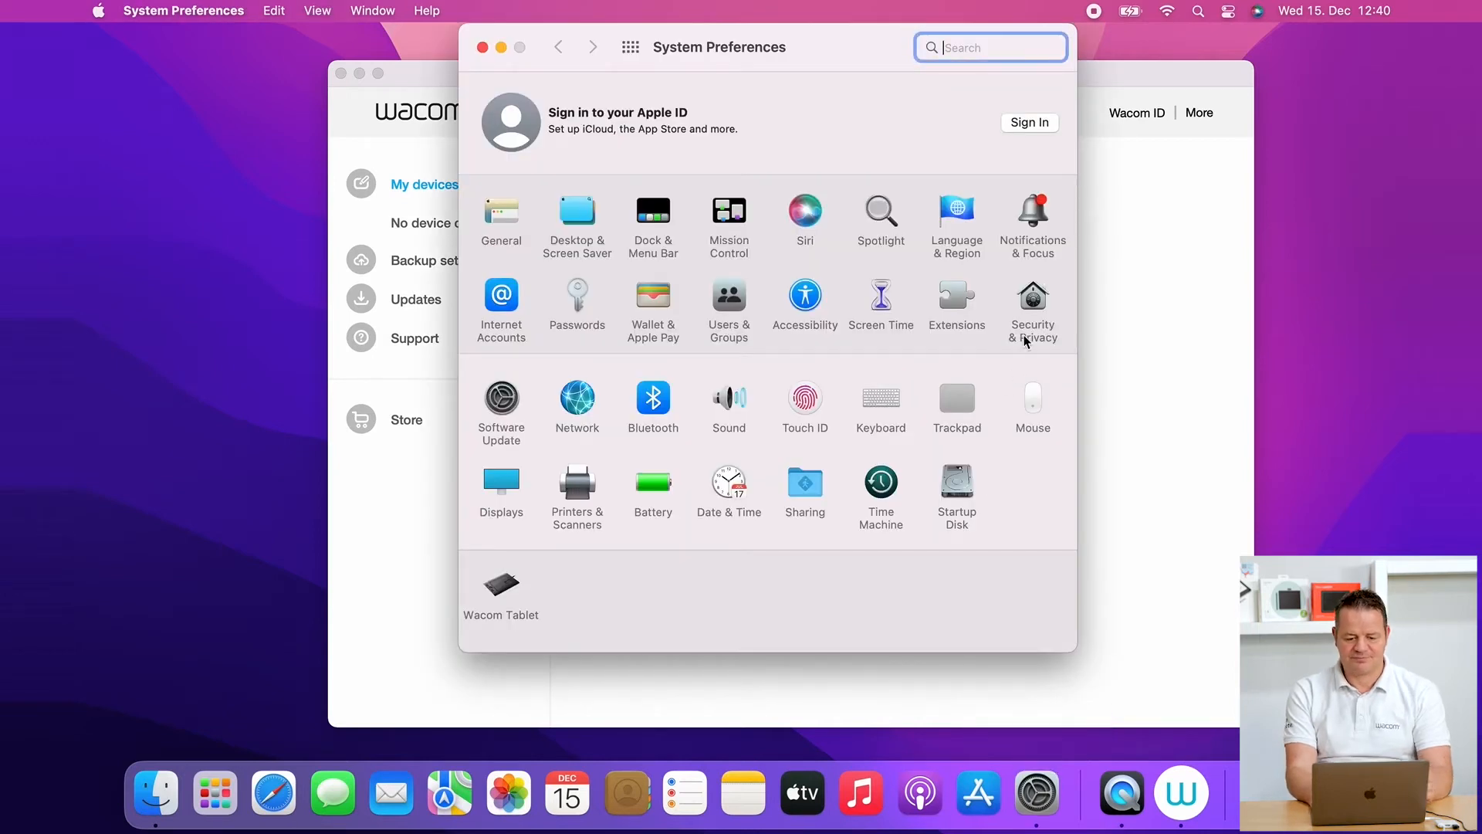
left_click(1031, 302)
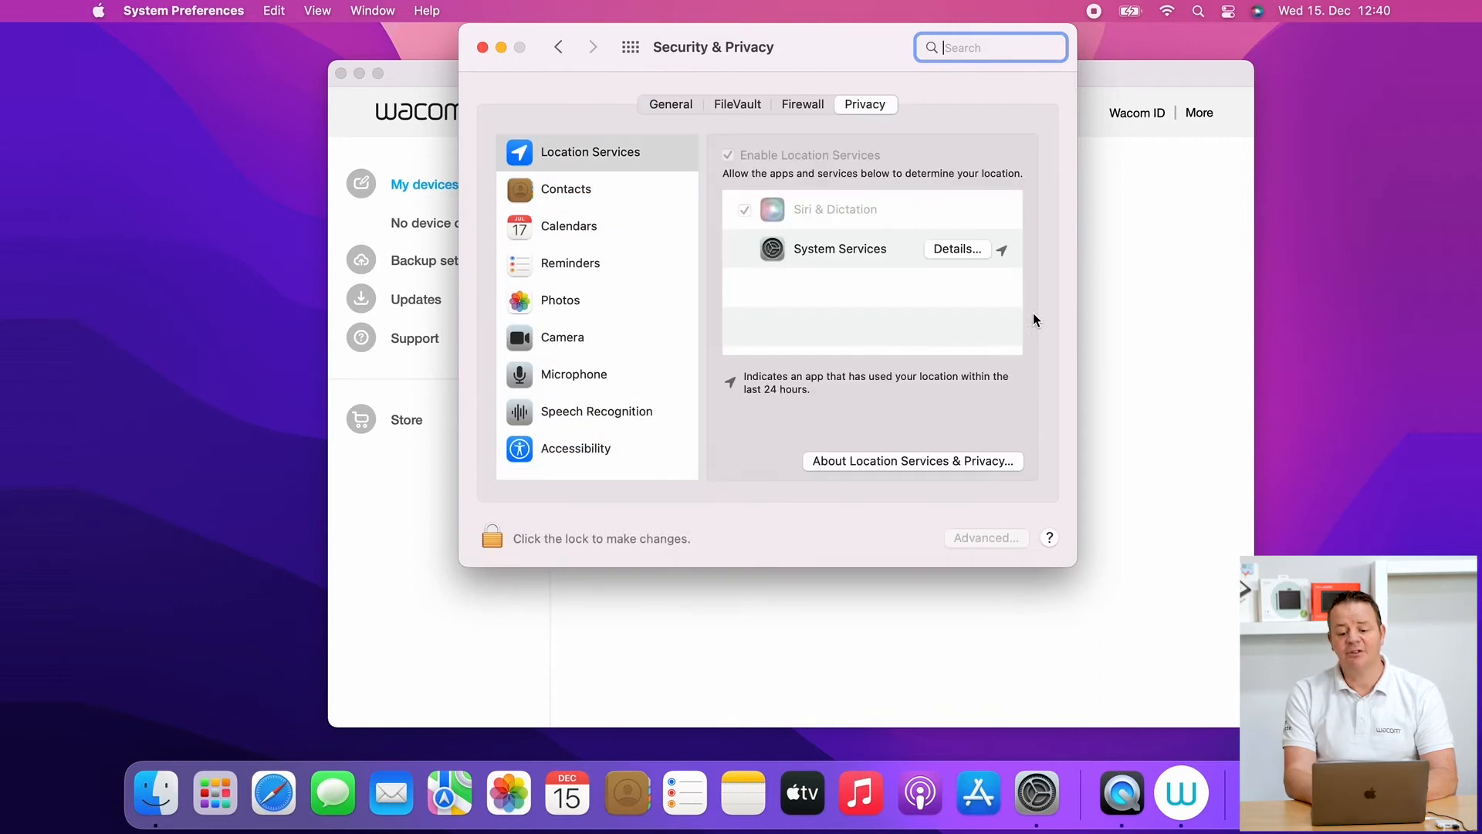
mouse_move(616, 392)
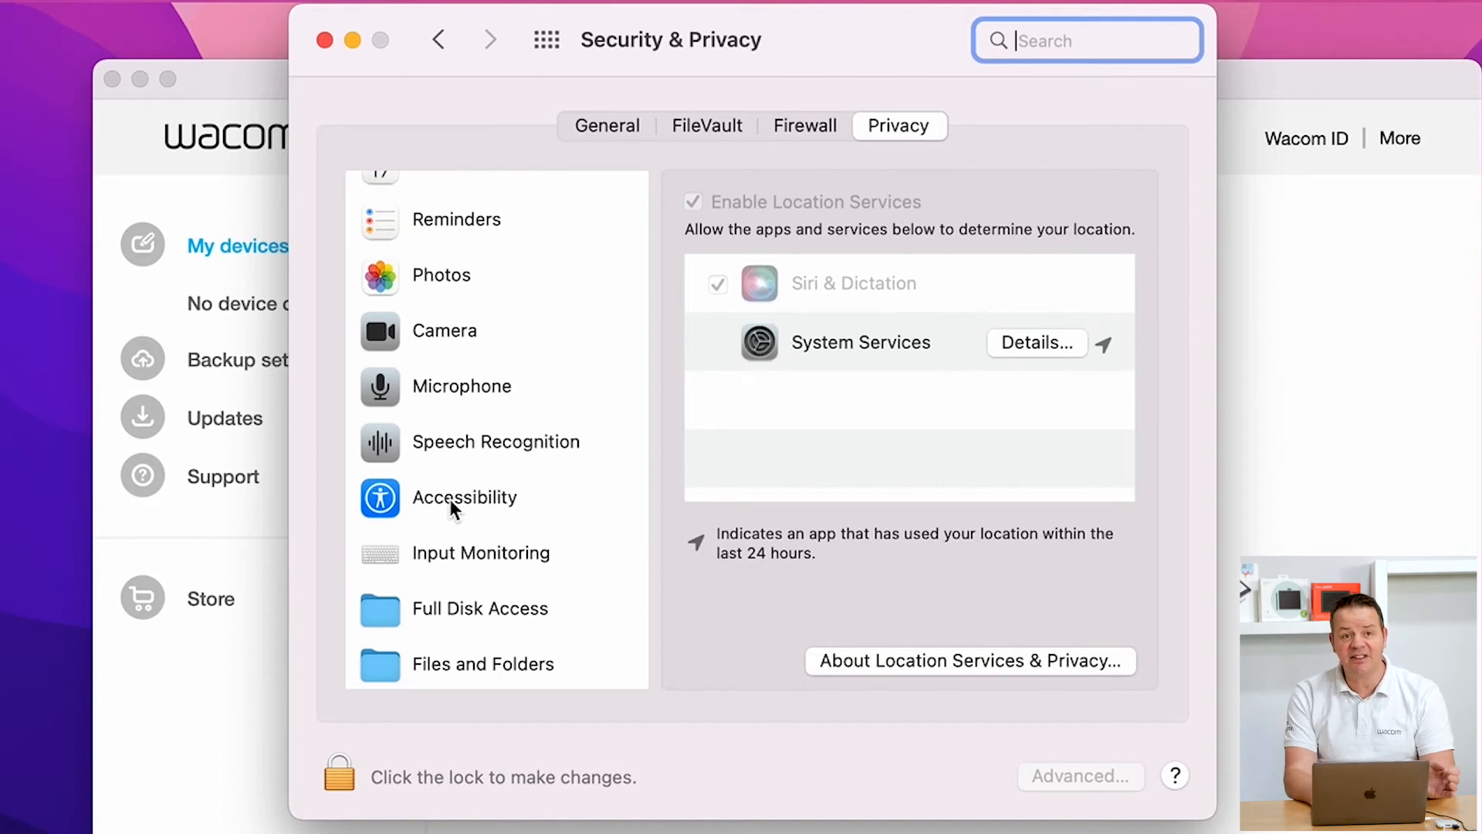
left_click(465, 497)
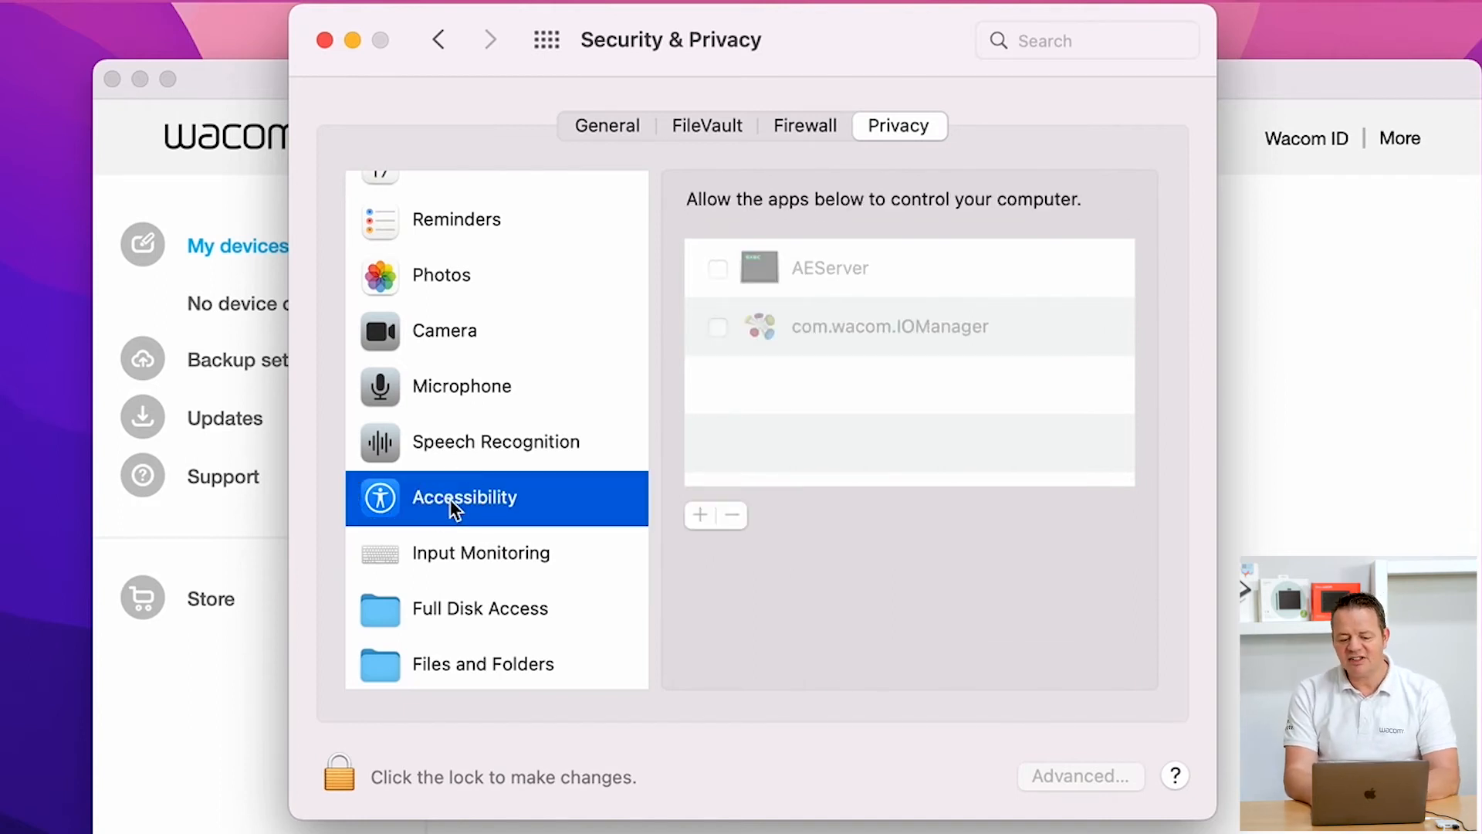
mouse_move(880, 372)
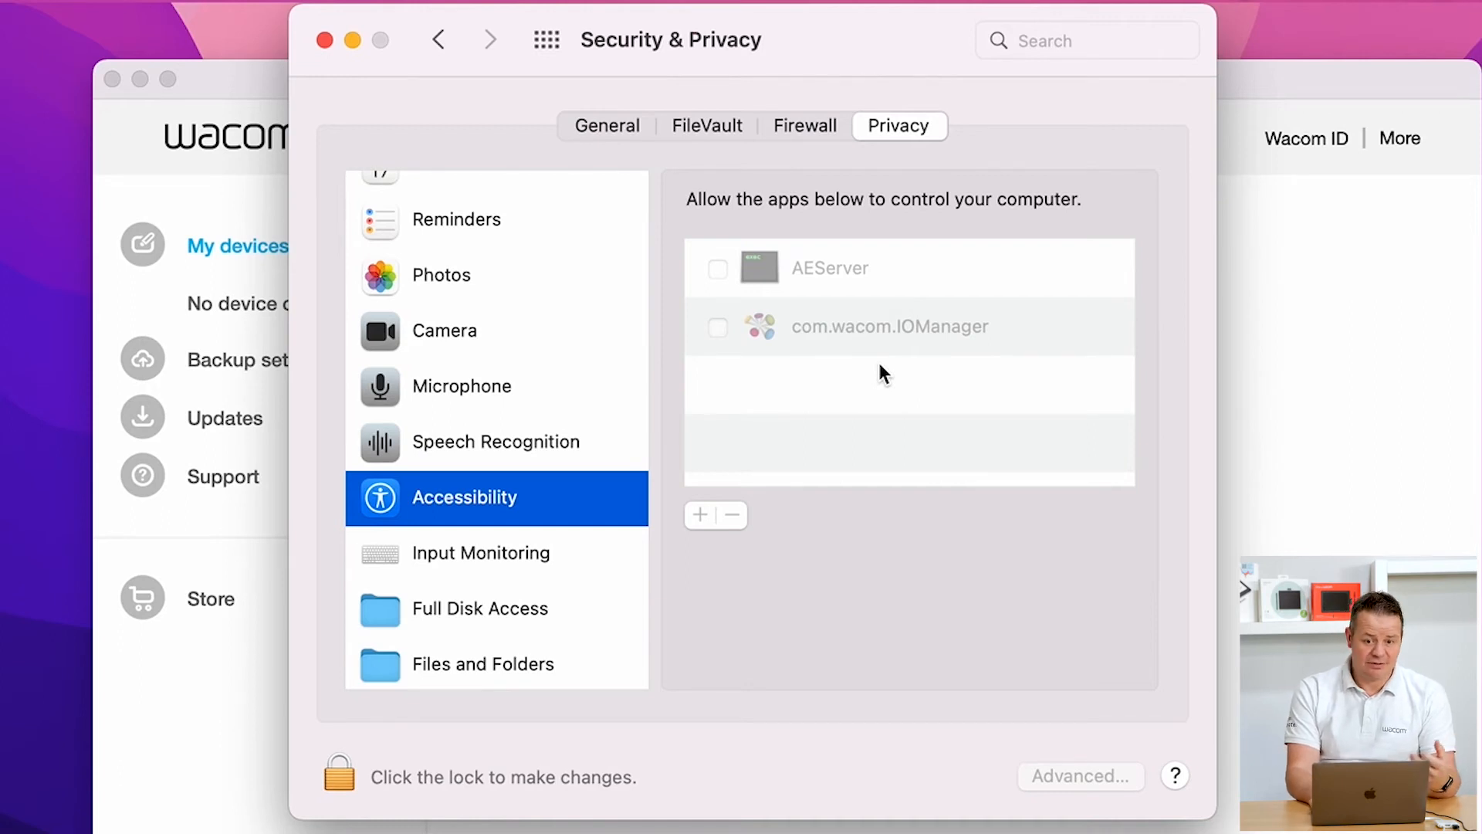
mouse_move(852, 350)
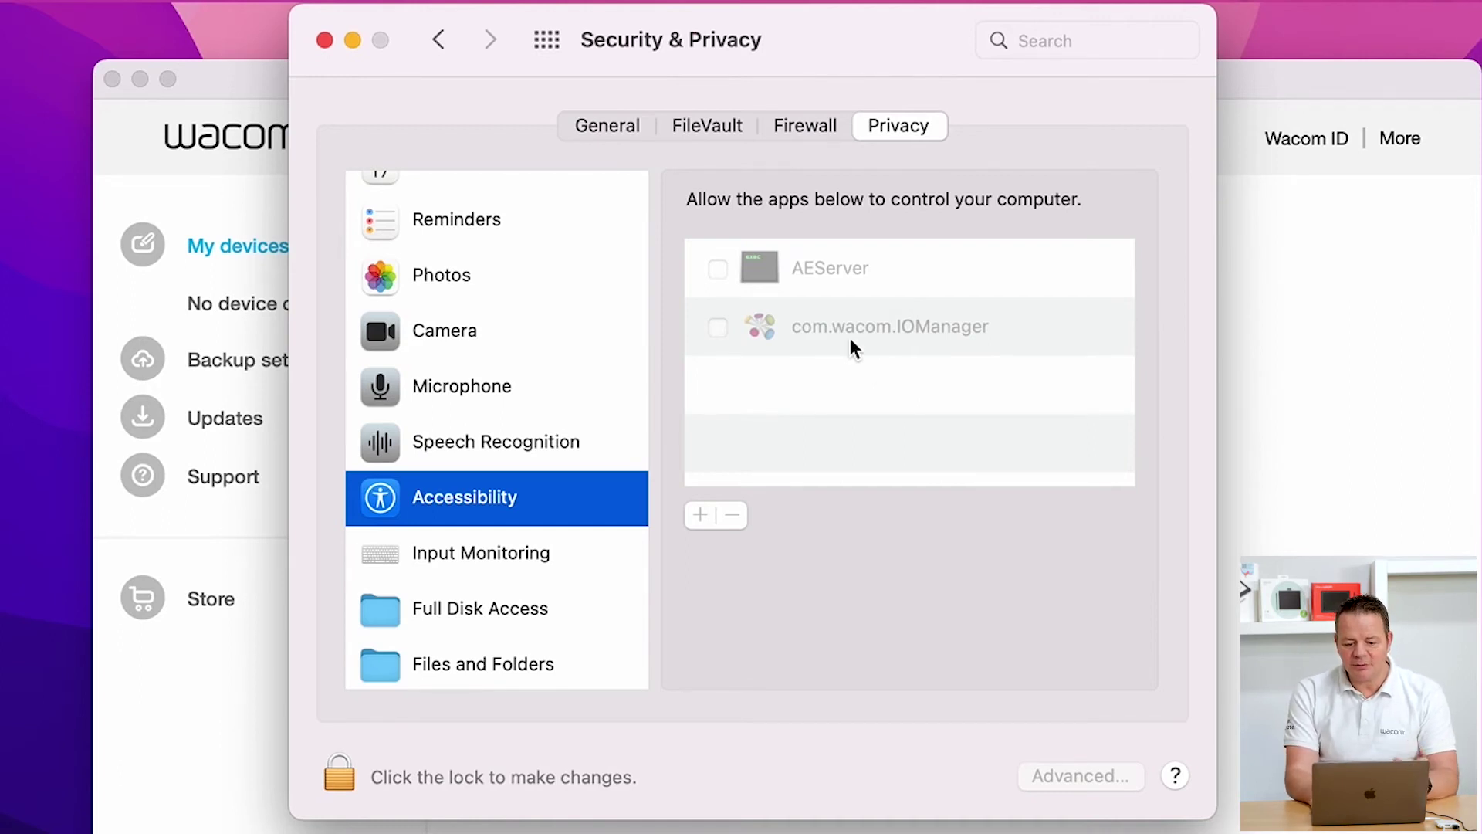
mouse_move(721, 352)
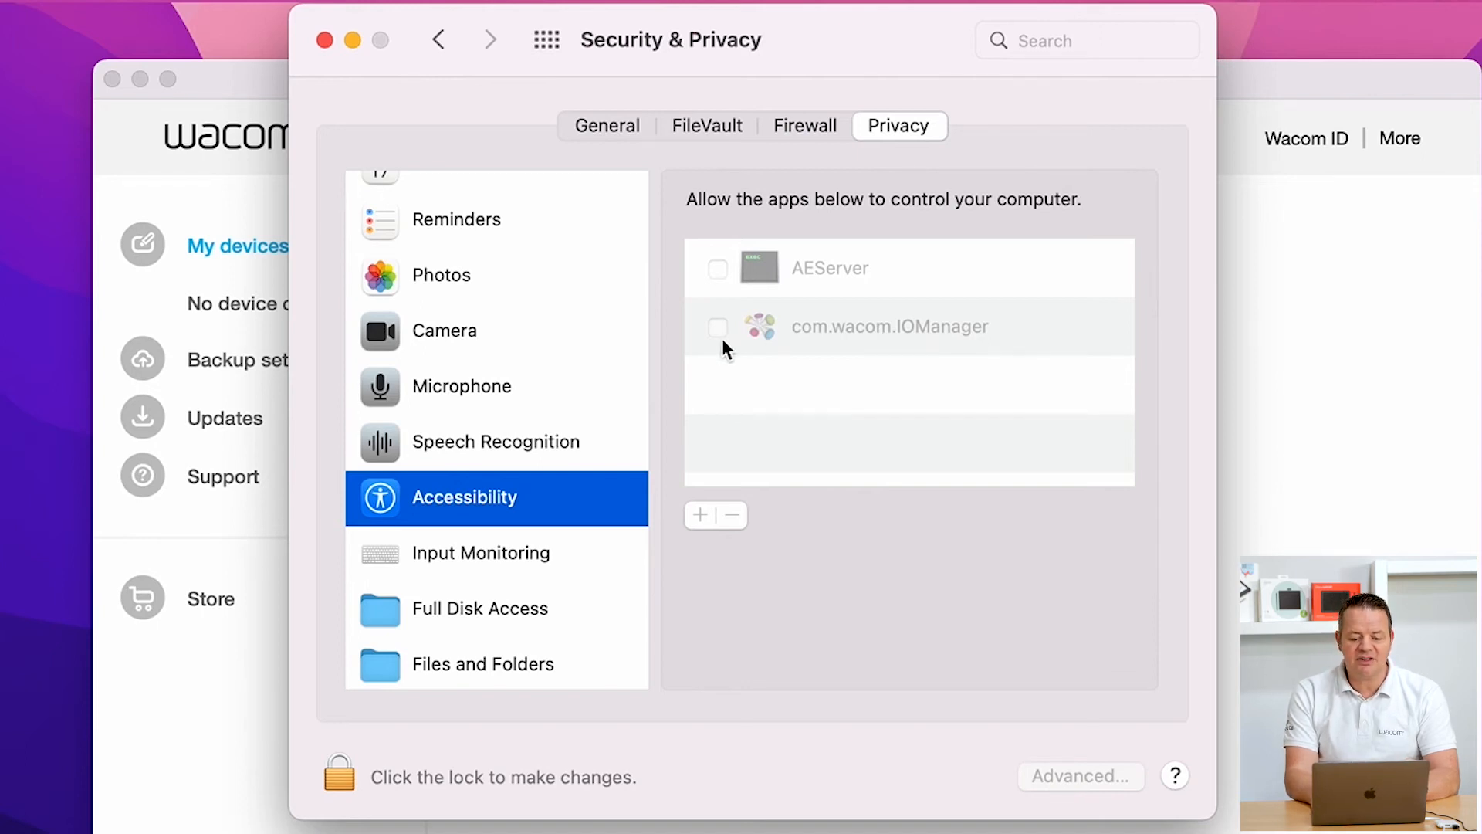
mouse_move(685, 393)
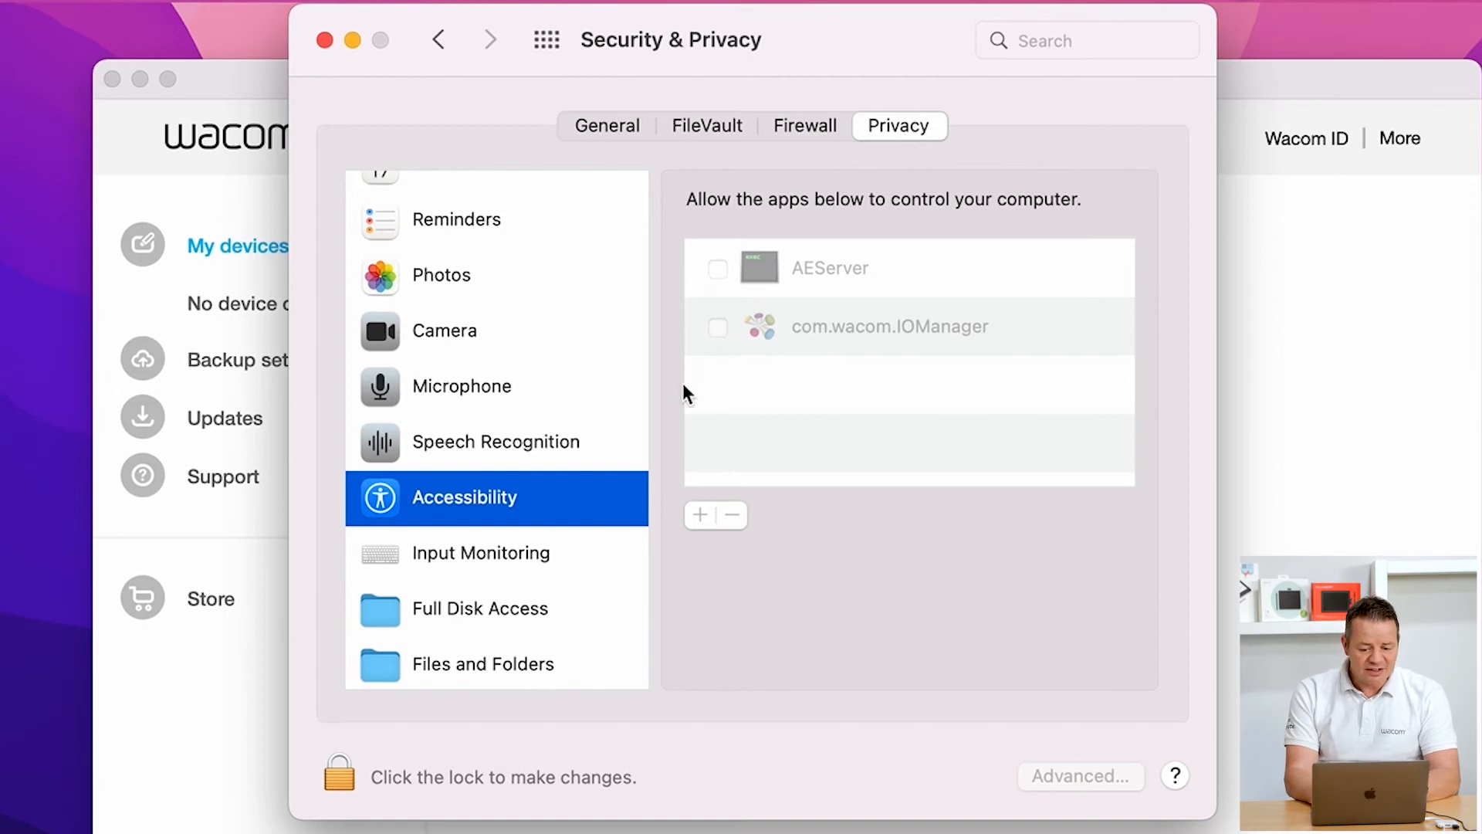
- Unlock the settings with the admin password and allow com.wacom.IOManager to control the computer
left_click(338, 772)
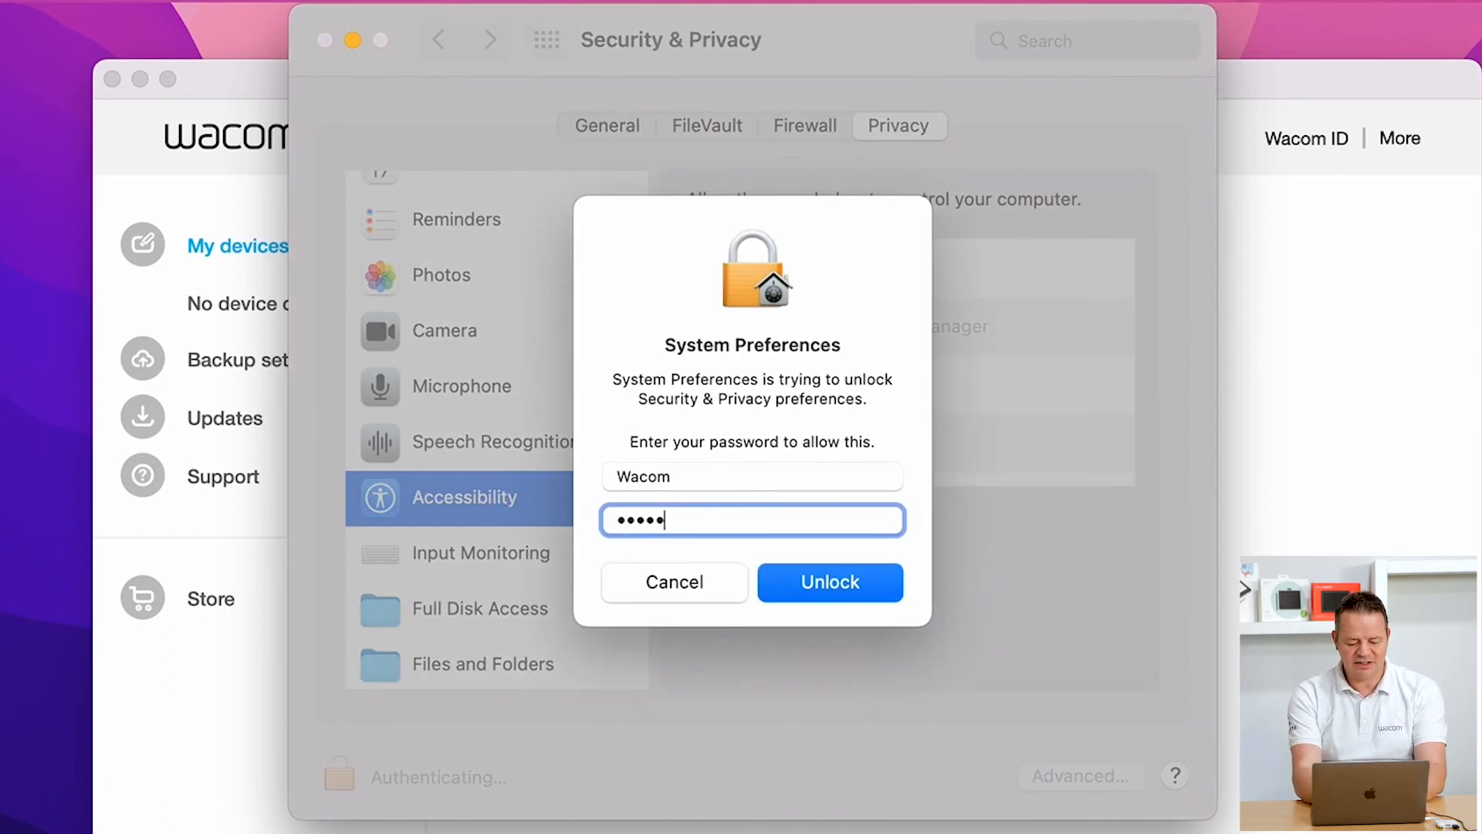
left_click(829, 582)
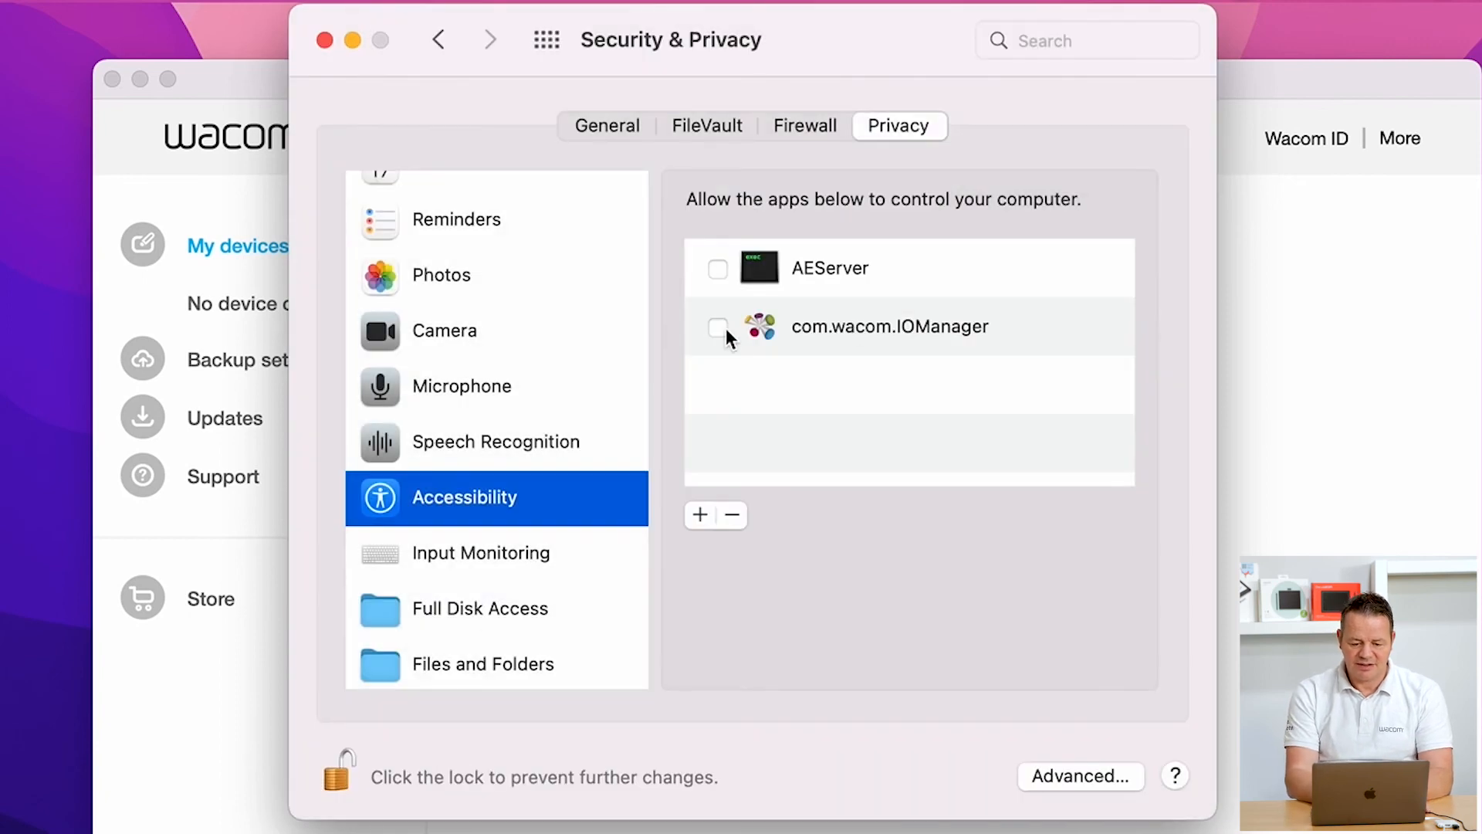
left_click(718, 327)
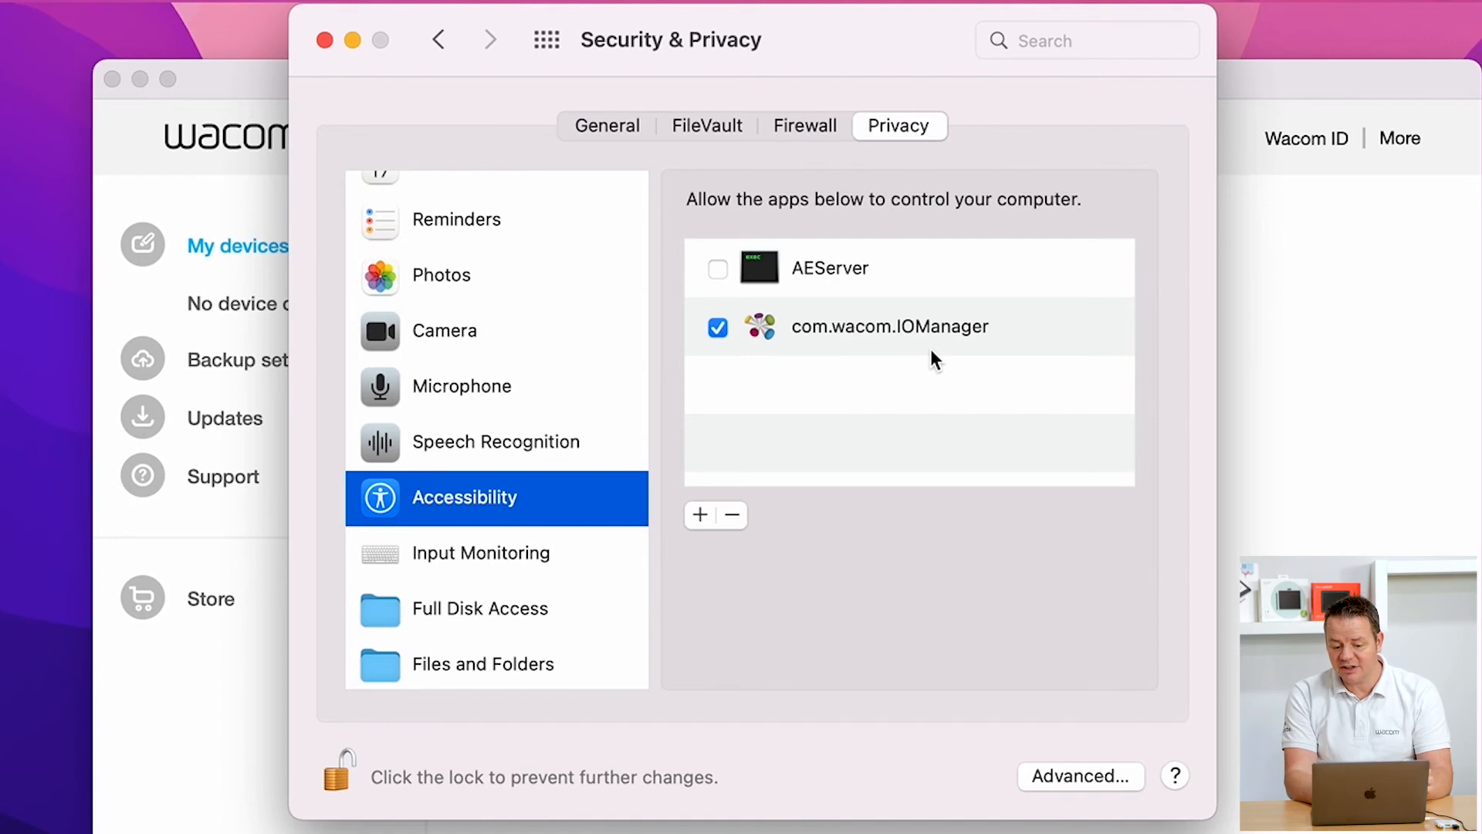
mouse_move(797, 395)
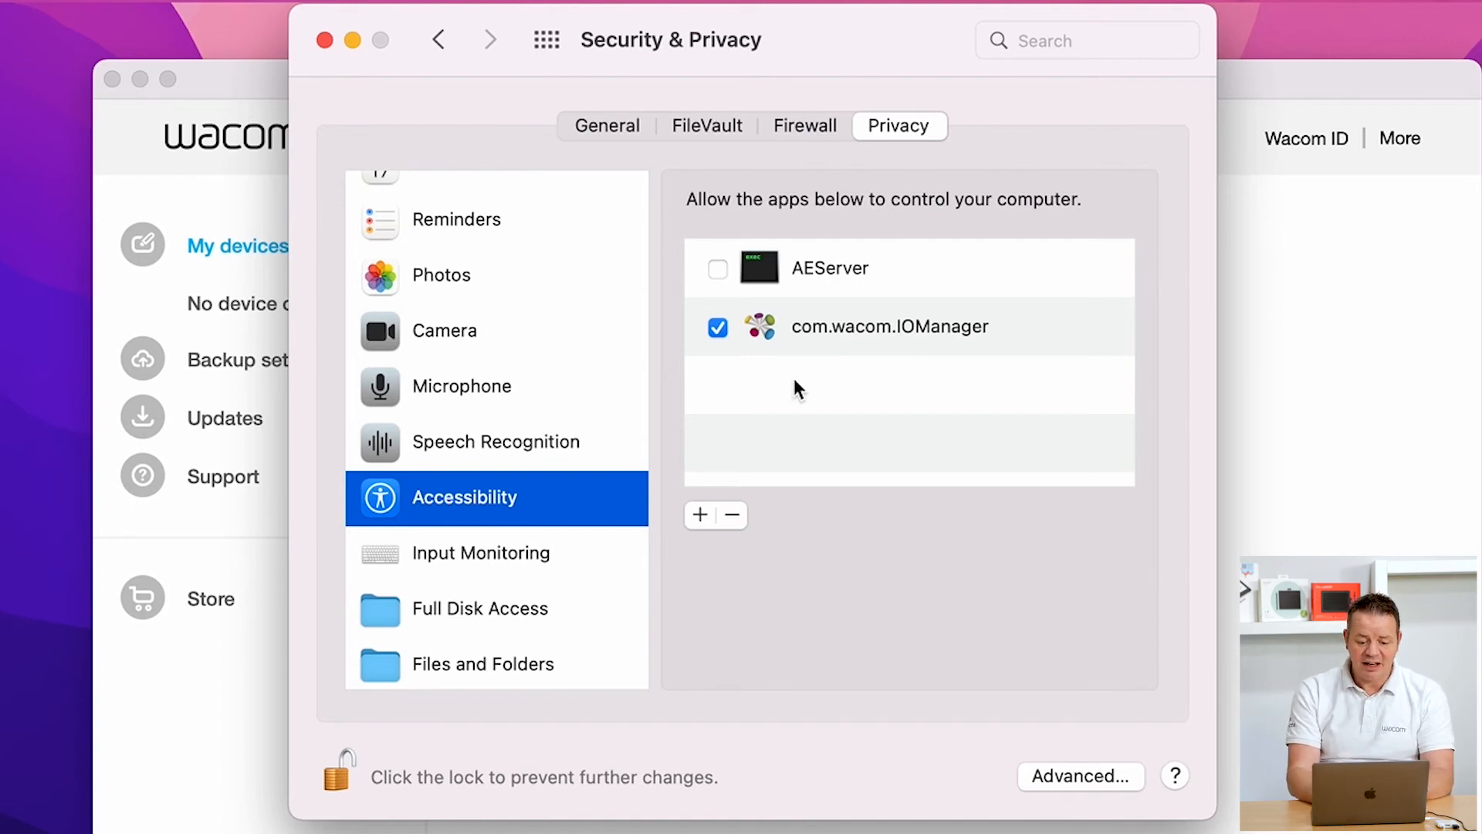
- Allow WacomTabletDriver under Input Monitoring, then close System Preferences
left_click(480, 553)
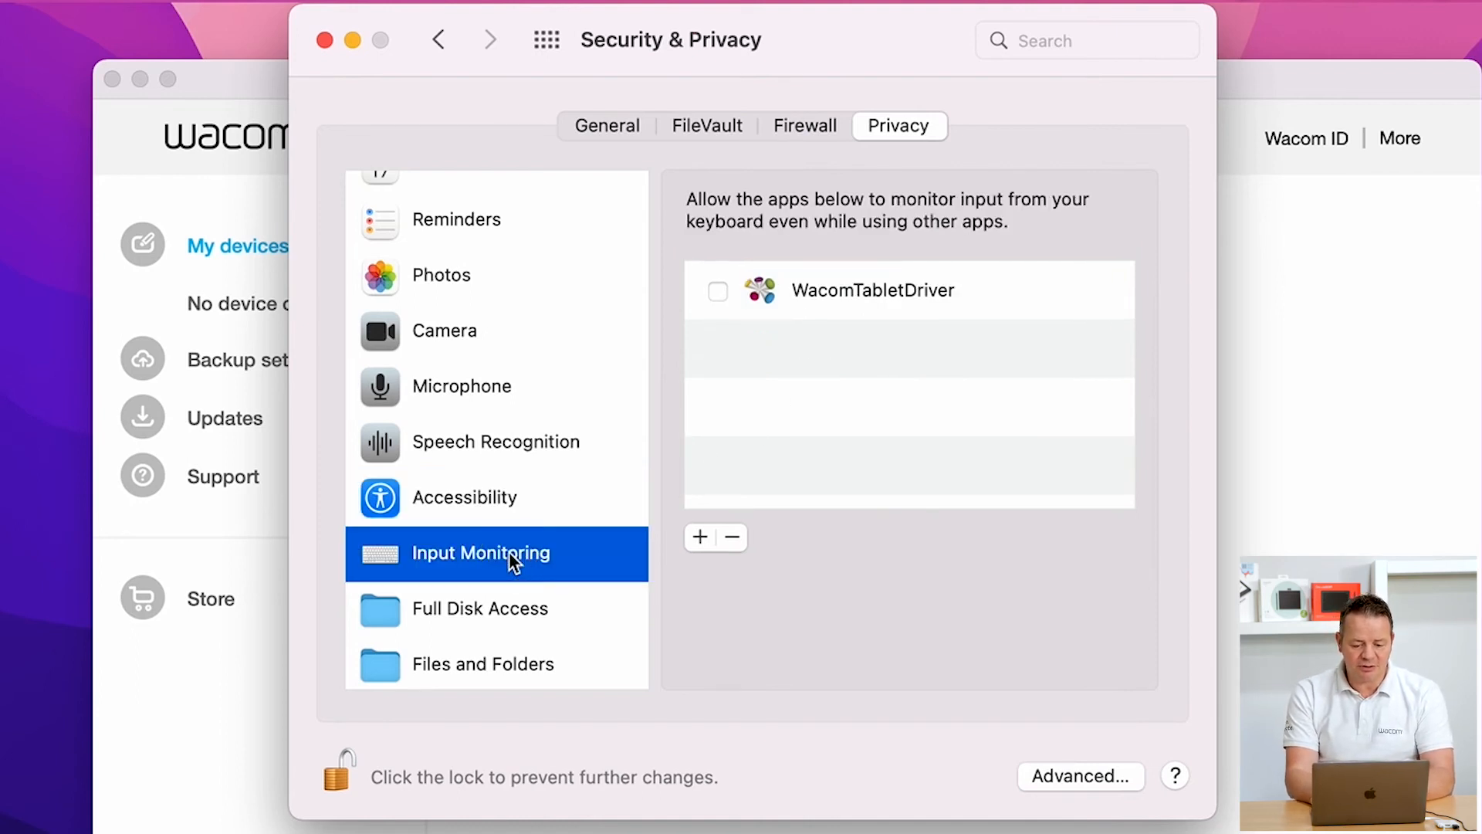
mouse_move(834, 372)
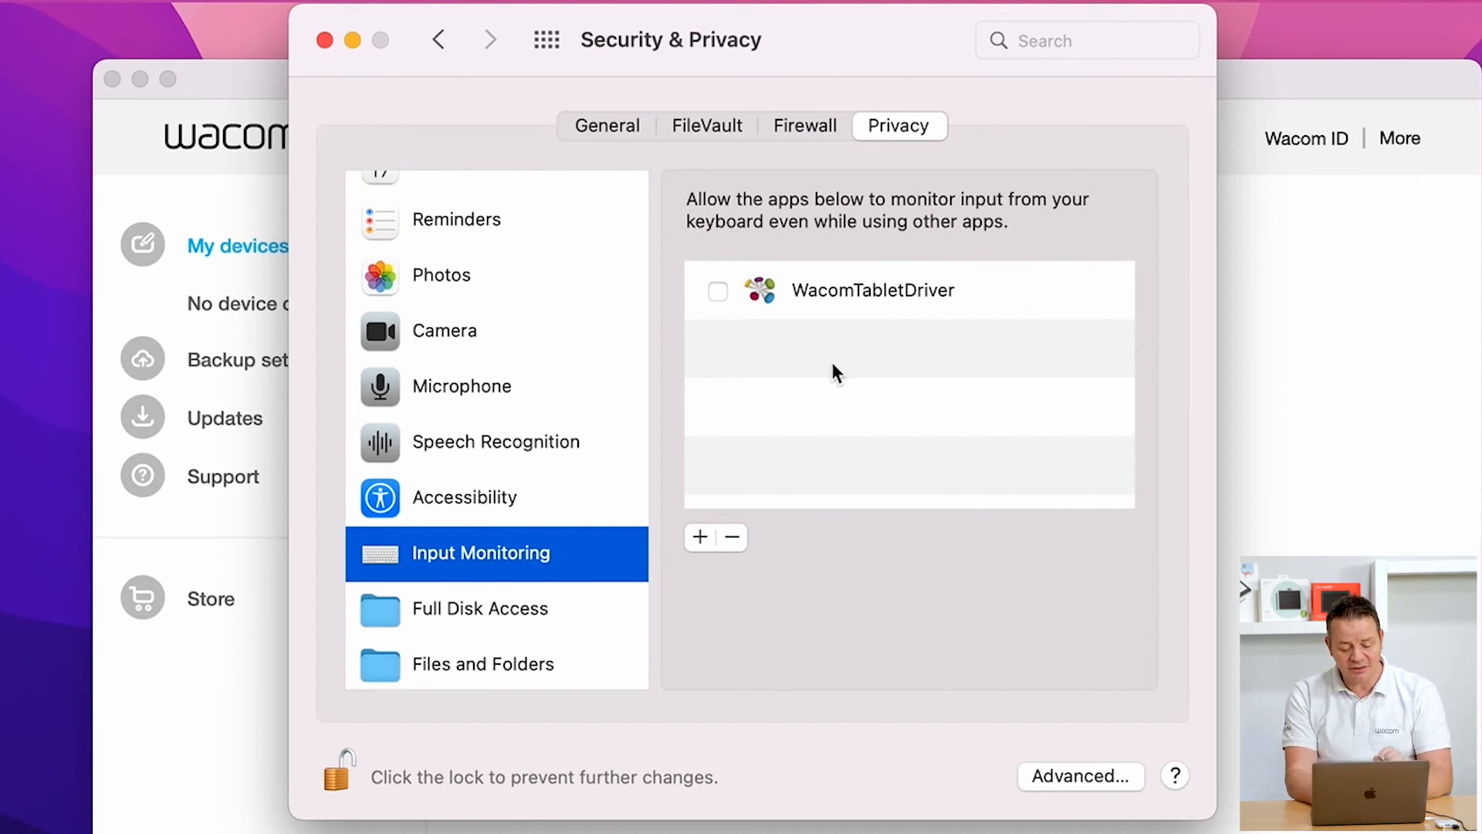
mouse_move(750, 301)
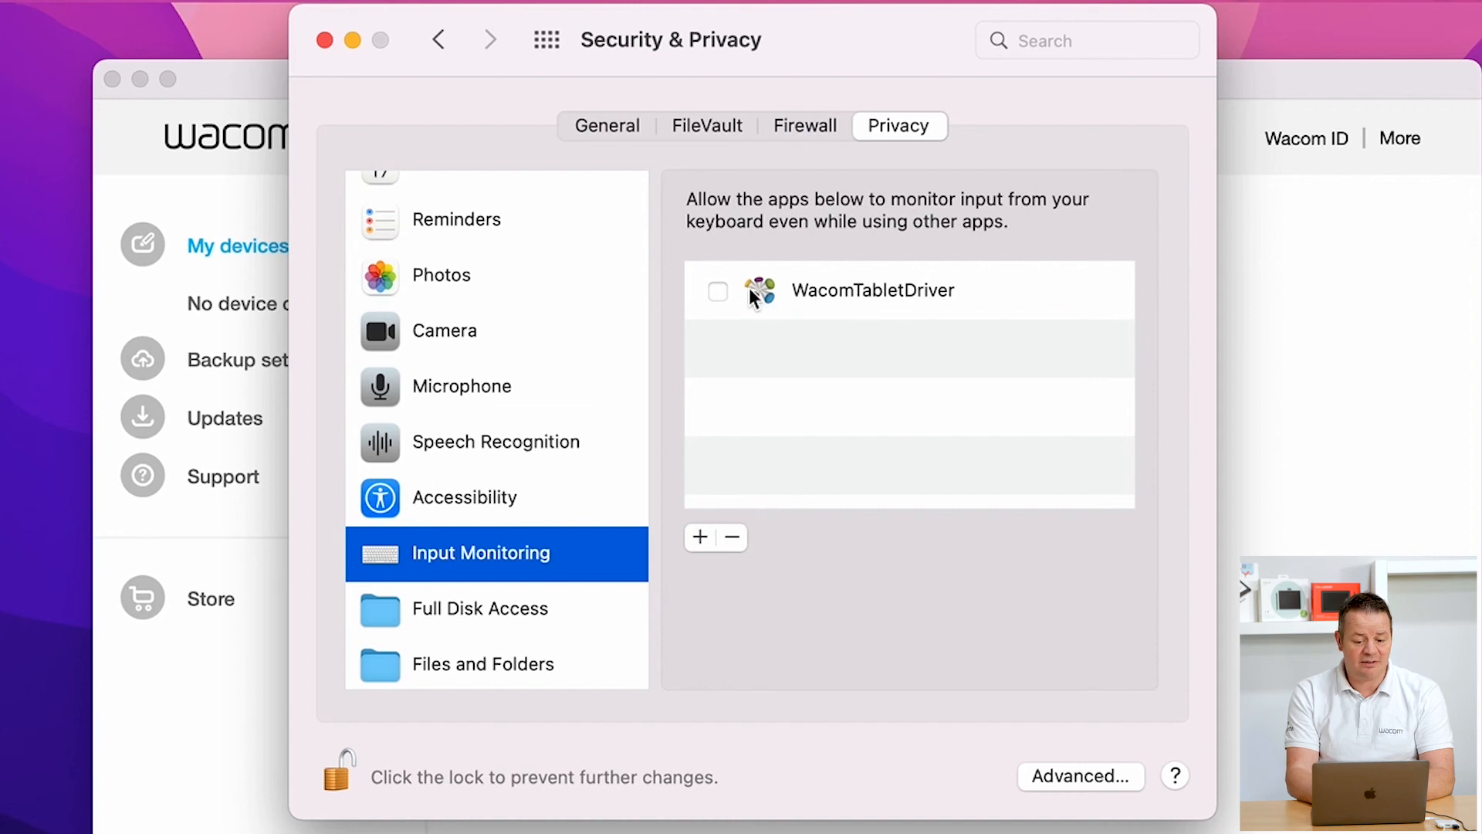
left_click(718, 292)
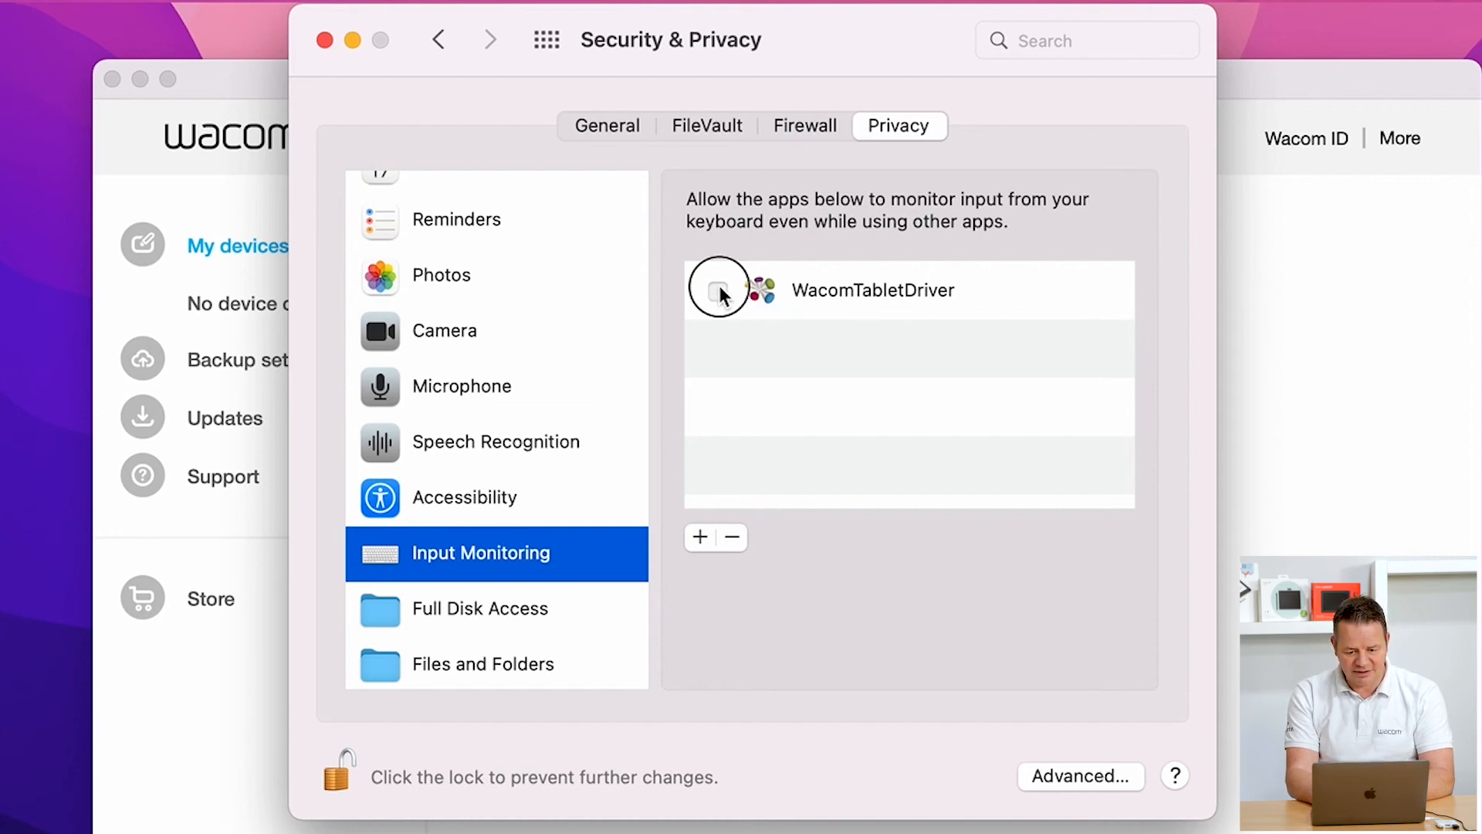
left_click(718, 290)
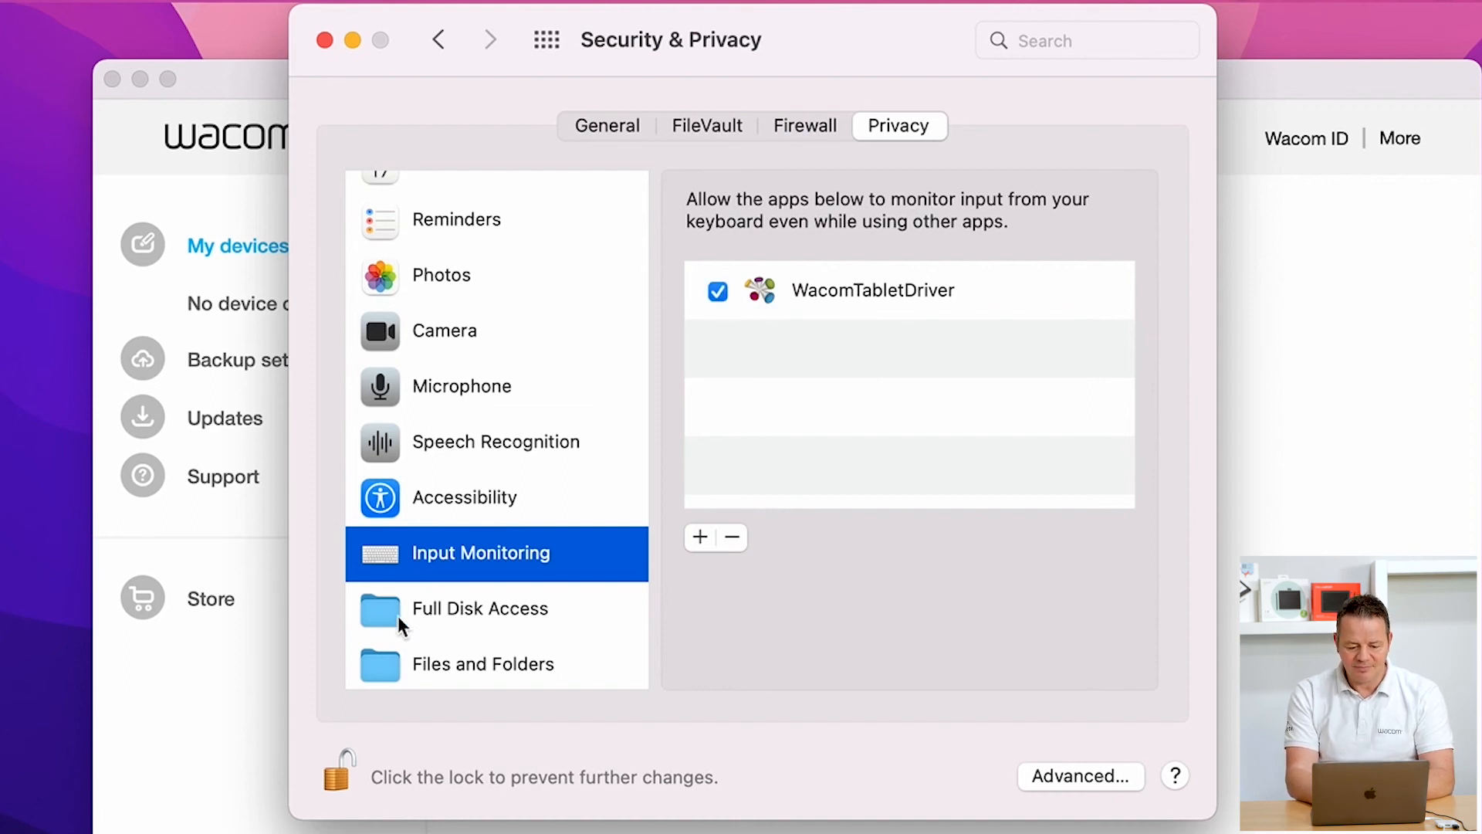
left_click(338, 769)
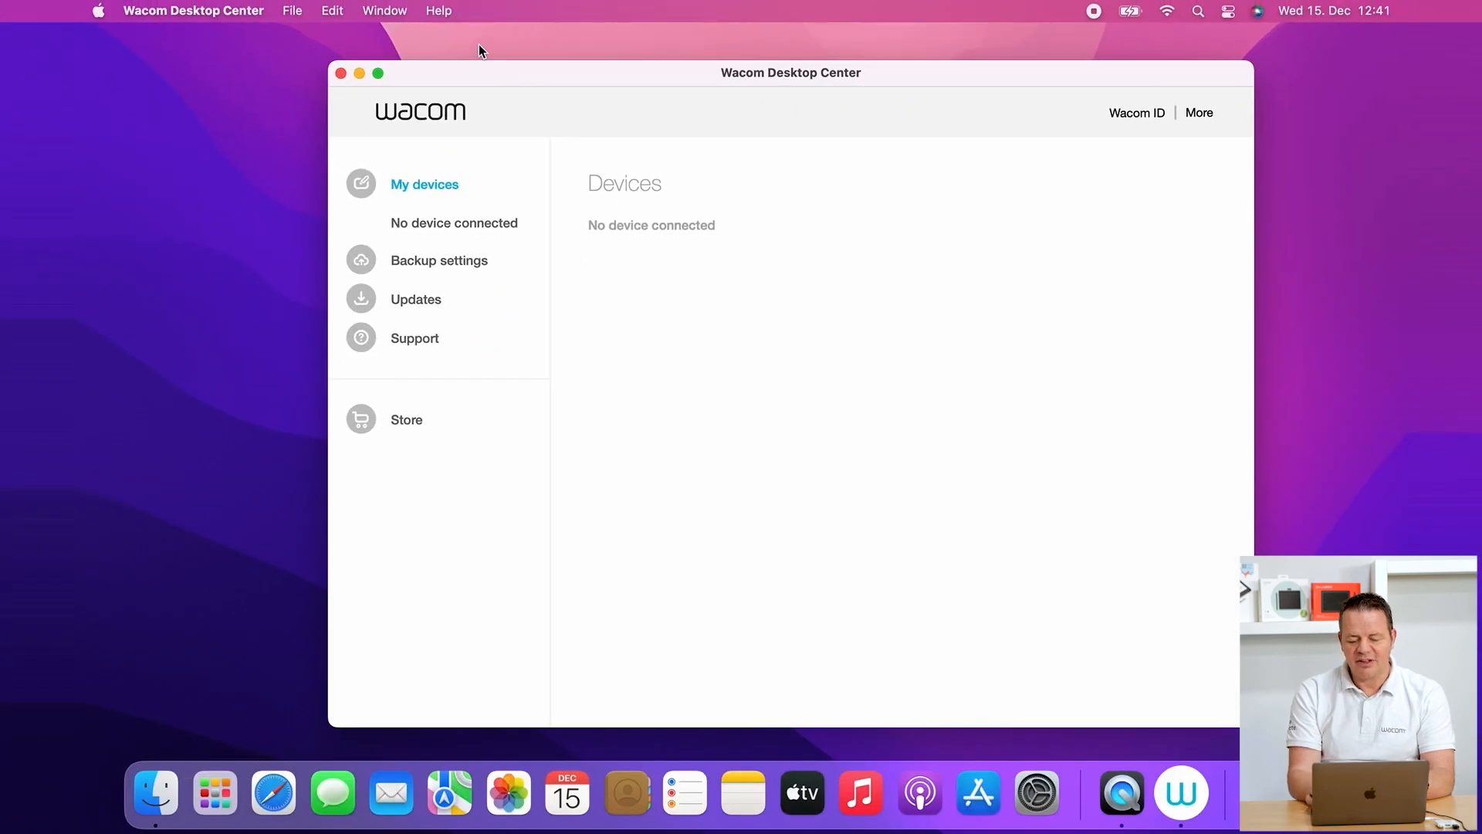
mouse_move(545, 121)
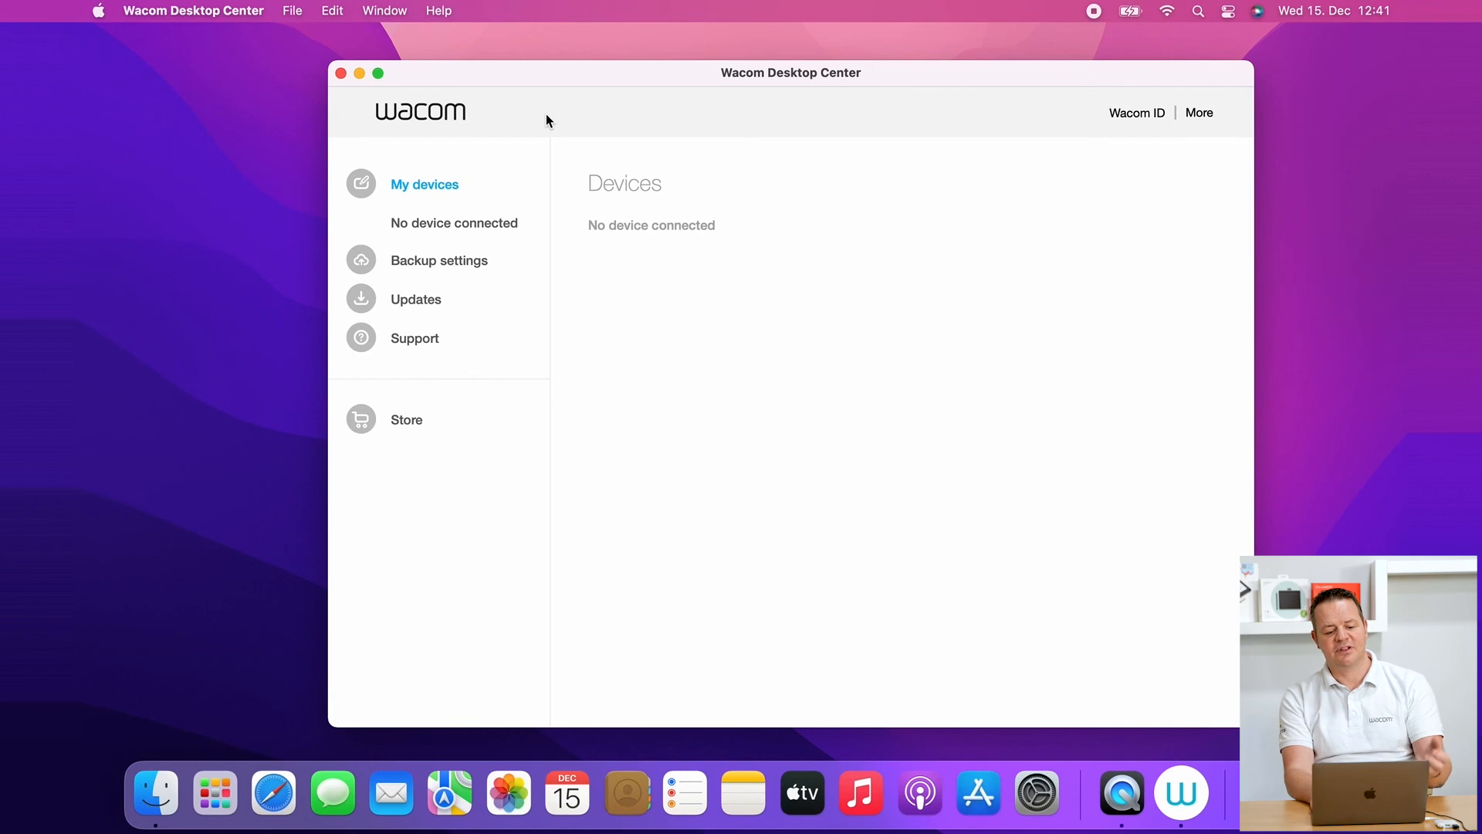
mouse_move(174, 116)
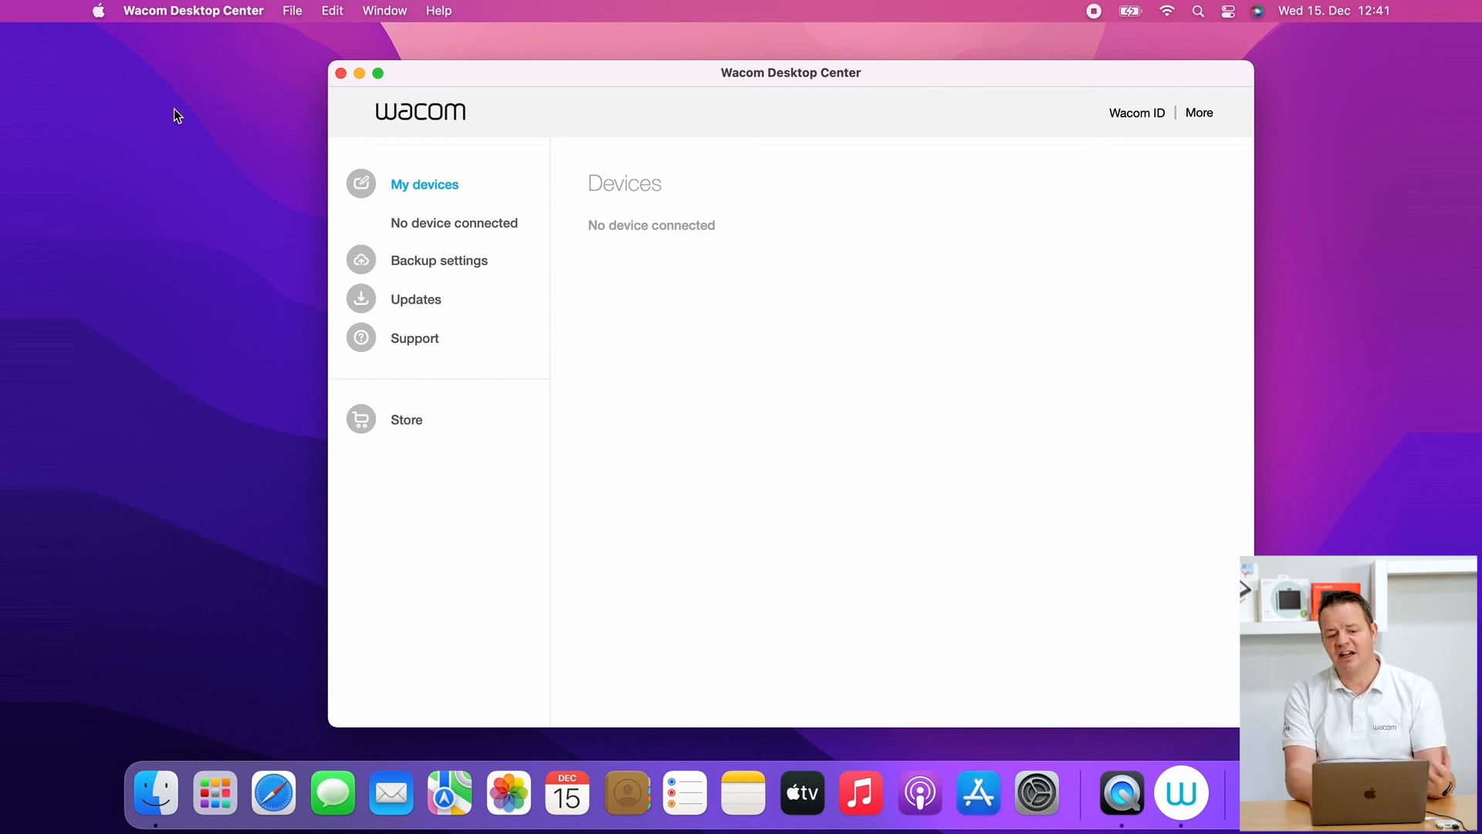